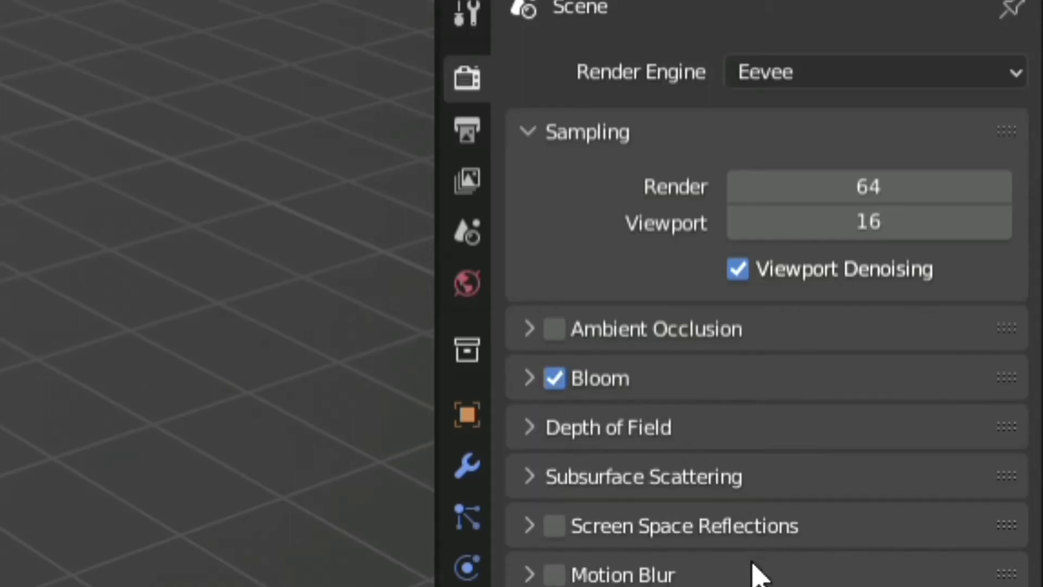
- Enable Screen Space Reflections in the Eevee render settings
click(553, 525)
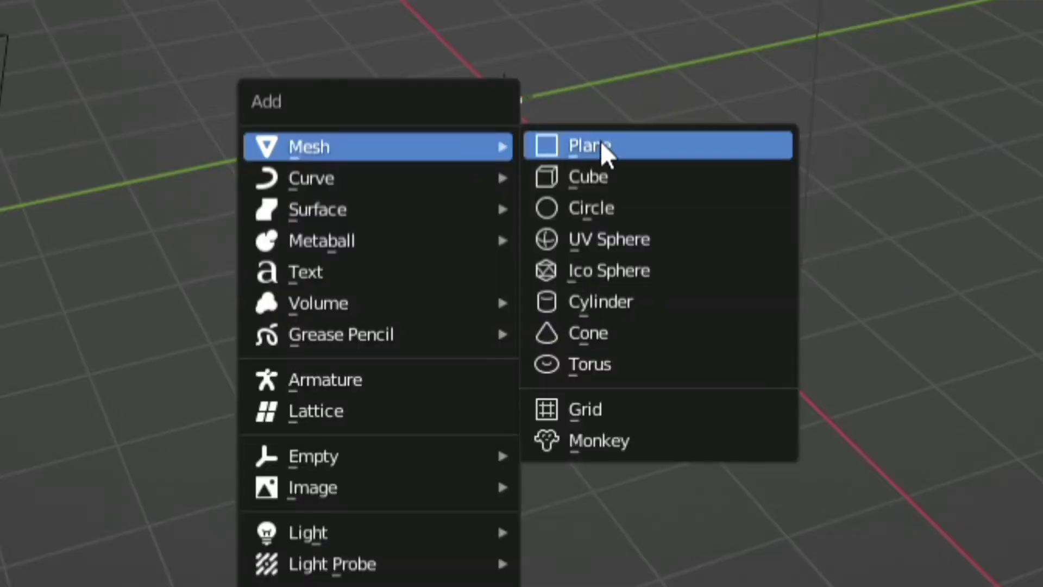
- Add a plane mesh to serve as the floor
click(588, 145)
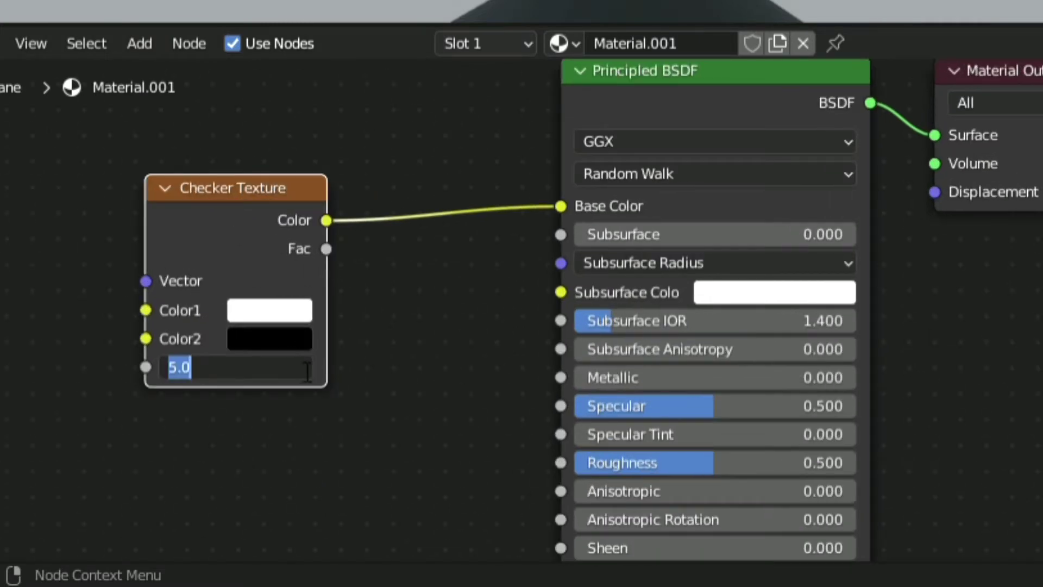
- Set the Checker Texture scale to 25 for a dense checkerboard floor
text(25)
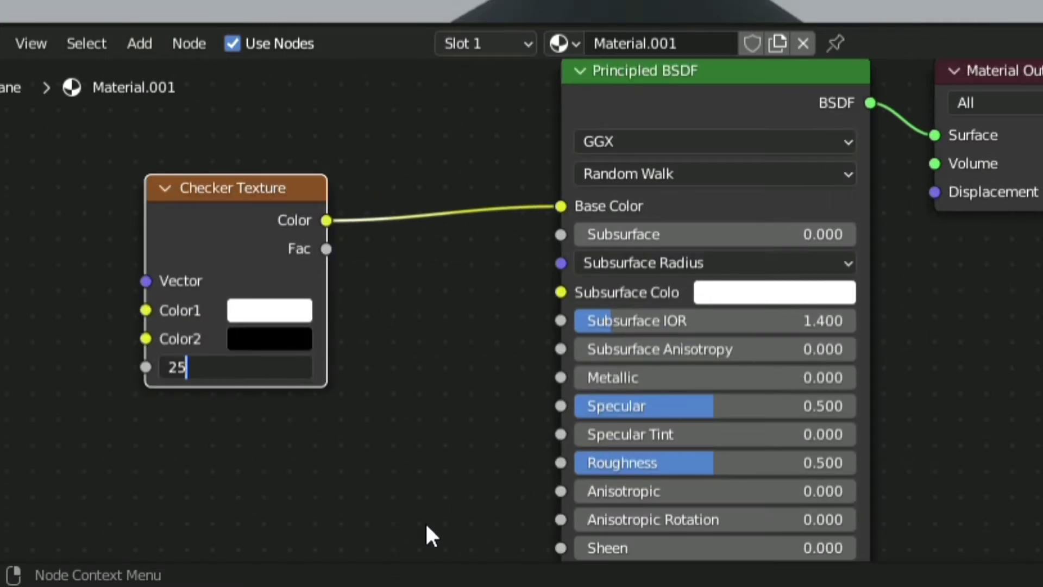
click(127, 7)
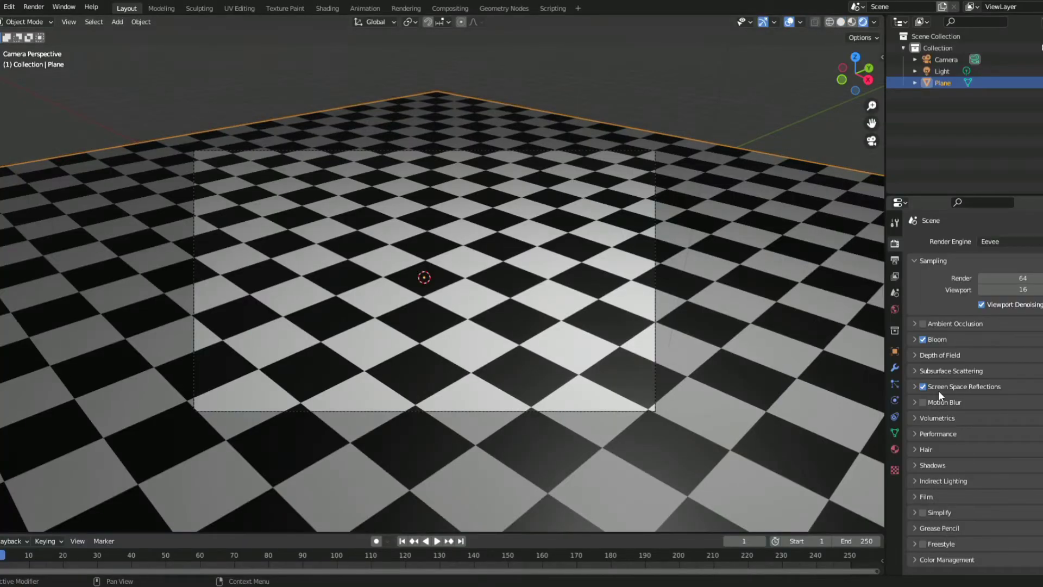
- Add a metaball sphere with a new glossy material, raising Metallic to about 0.7
click(118, 21)
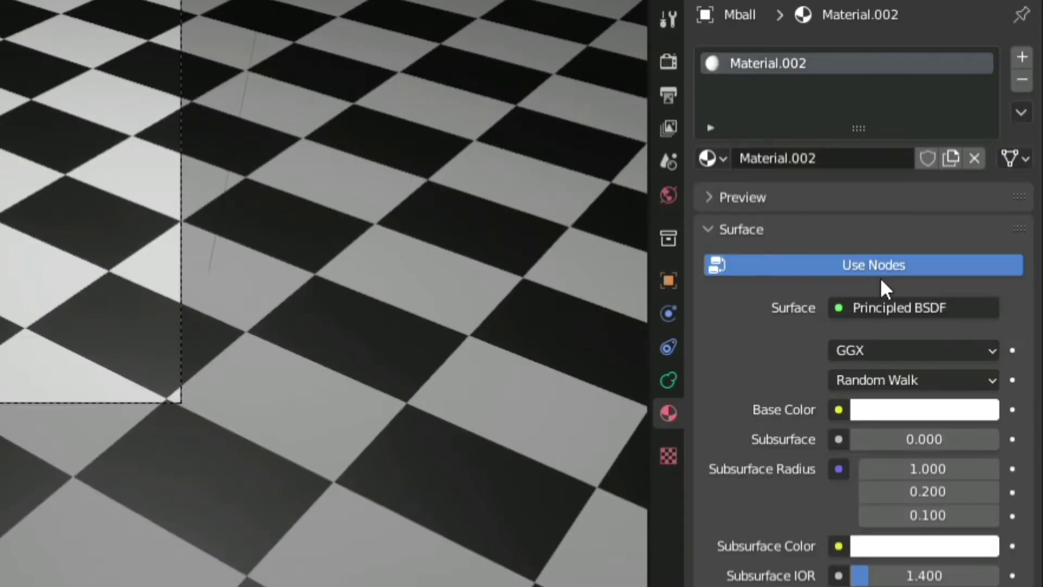
scroll(down, 3)
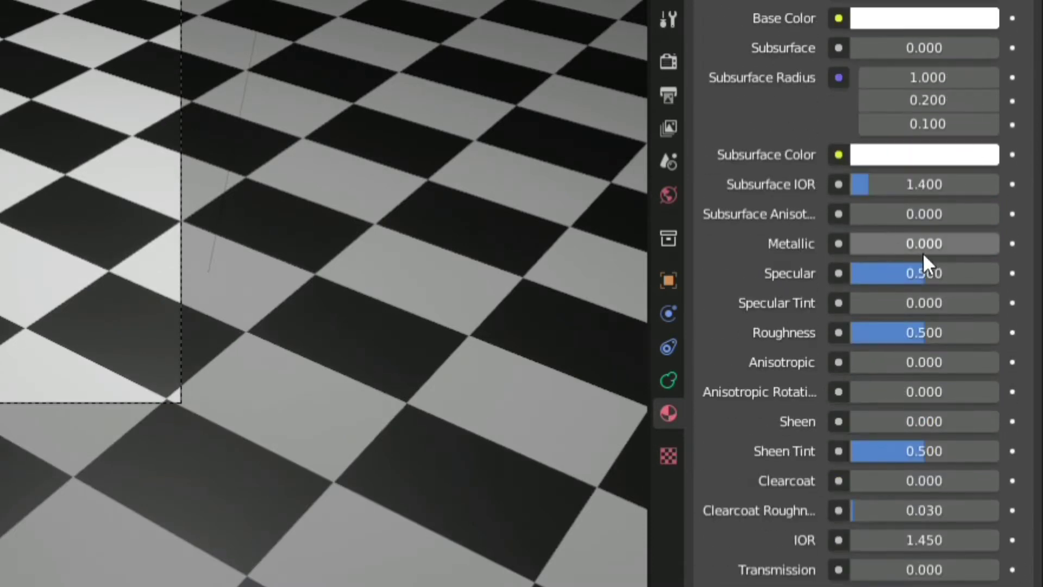
drag(918, 243, 991, 244)
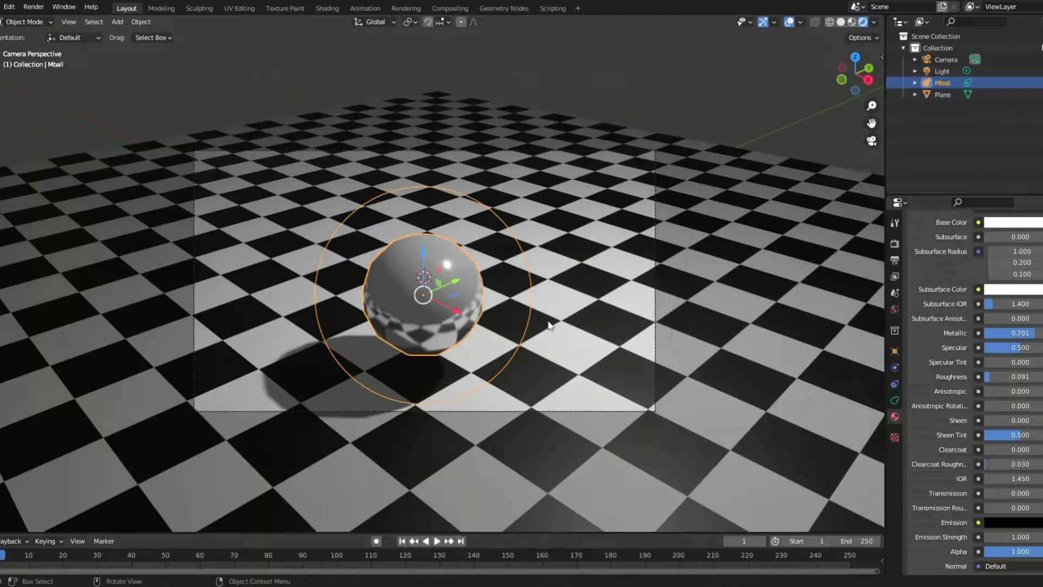
- Duplicate the metaball into a merged blob and make the plane material fully metallic
drag(423, 293, 586, 266)
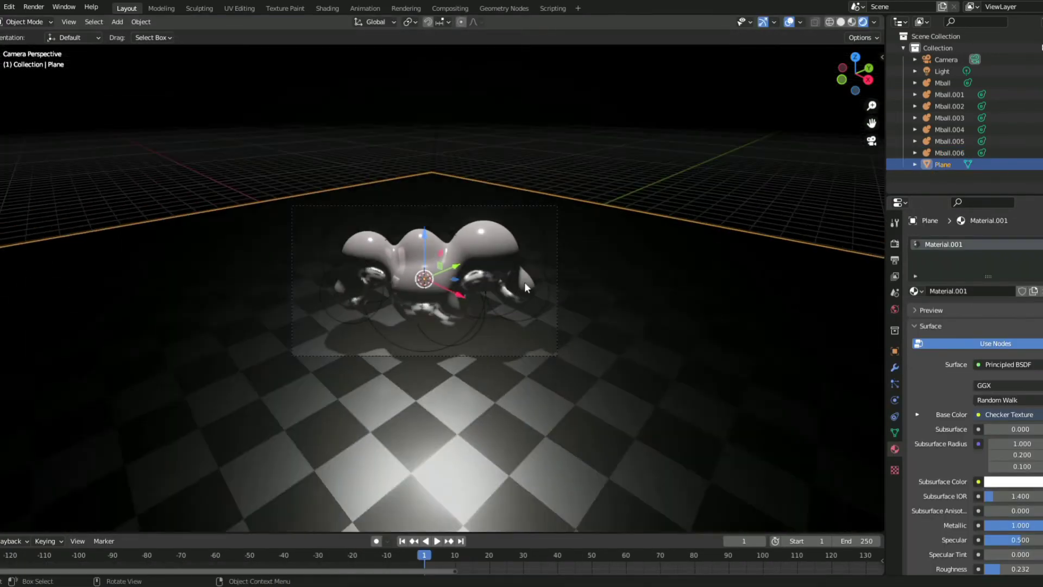
- Switch to the Shading workspace to adjust World strength, checker scale and roughness
click(326, 7)
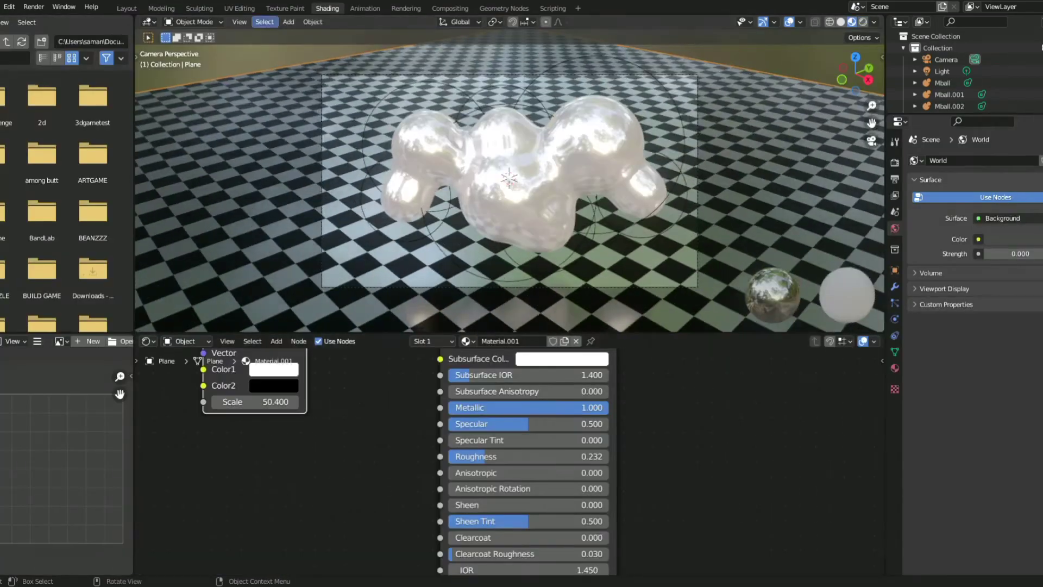
click(126, 8)
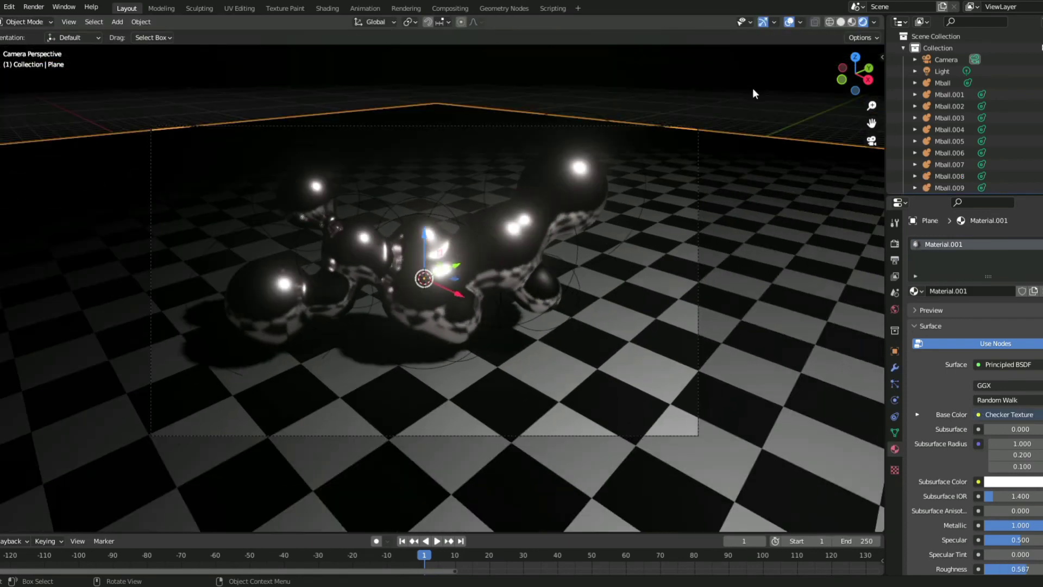
click(34, 8)
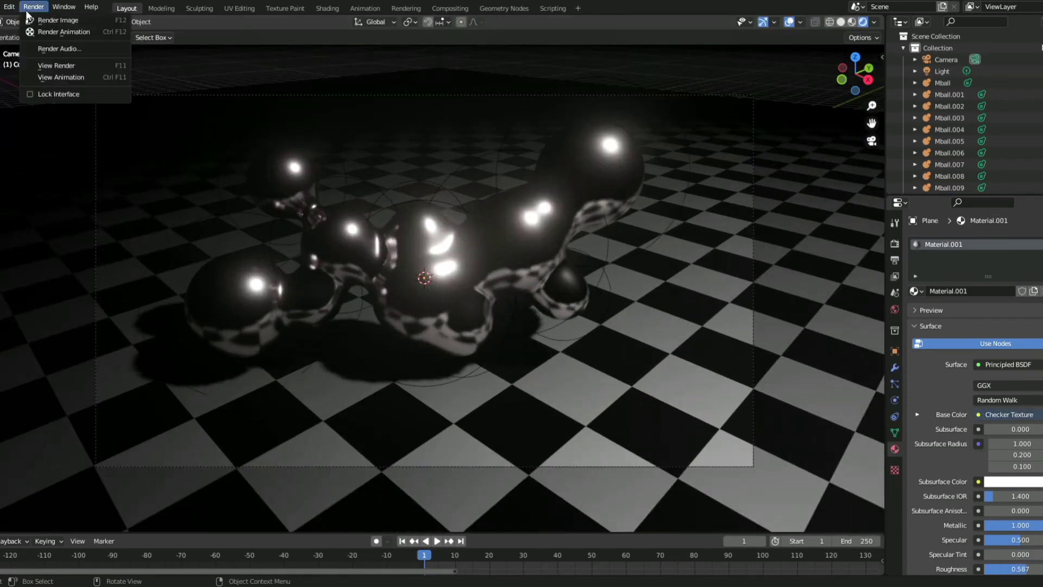
click(58, 20)
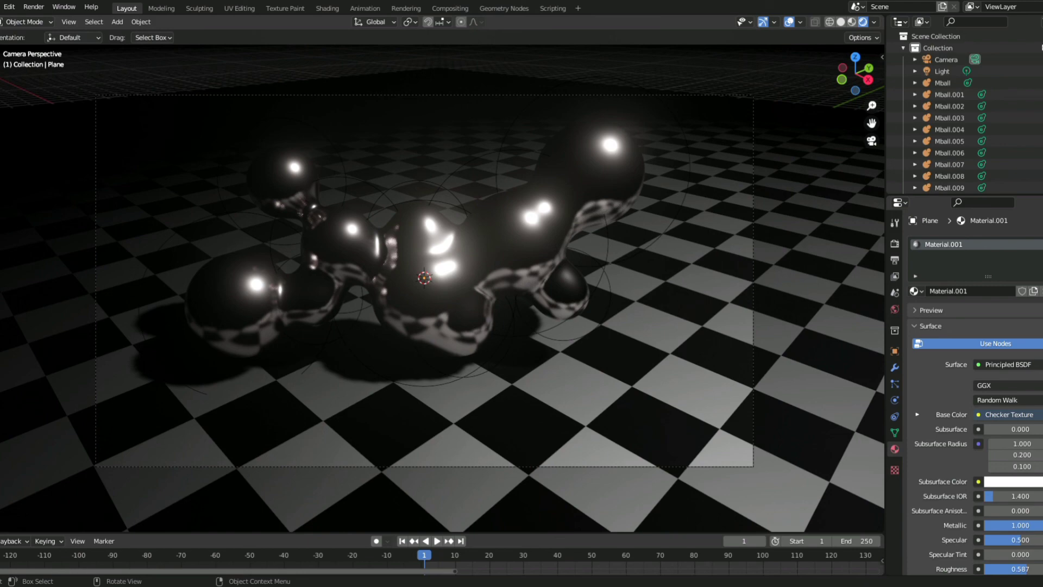
mouse_move(1026, 70)
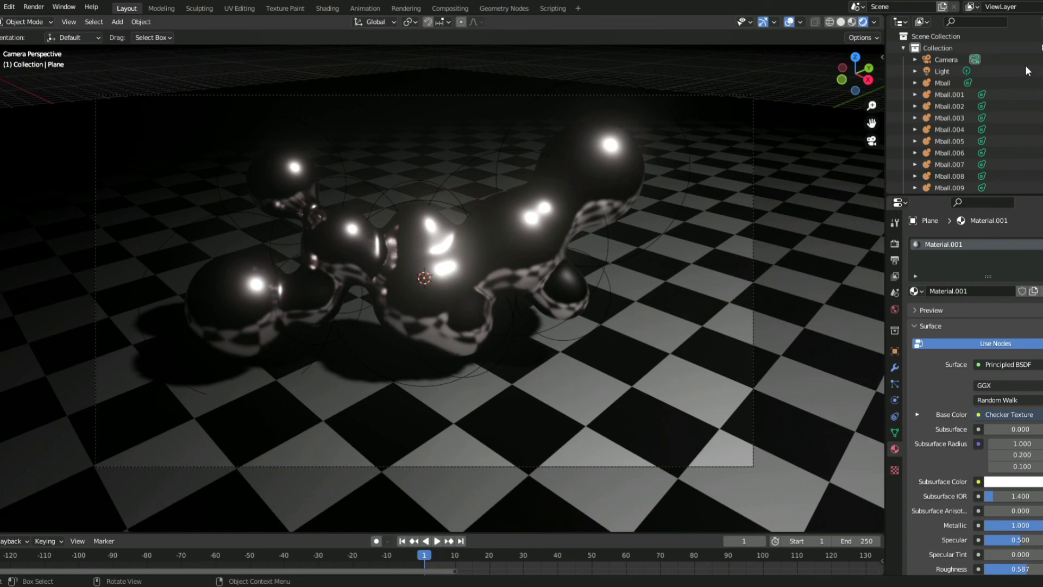
mouse_move(1035, 57)
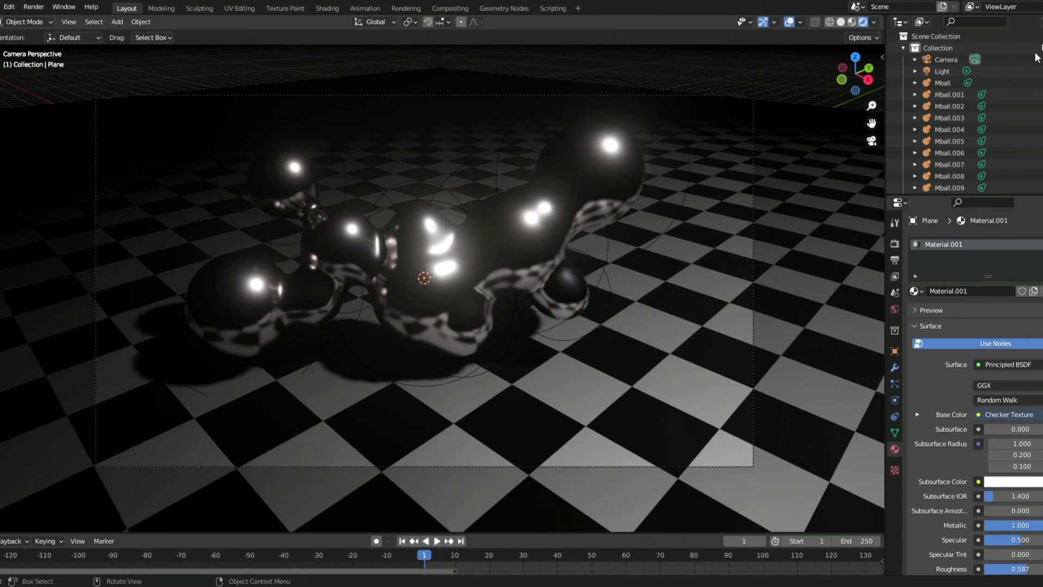